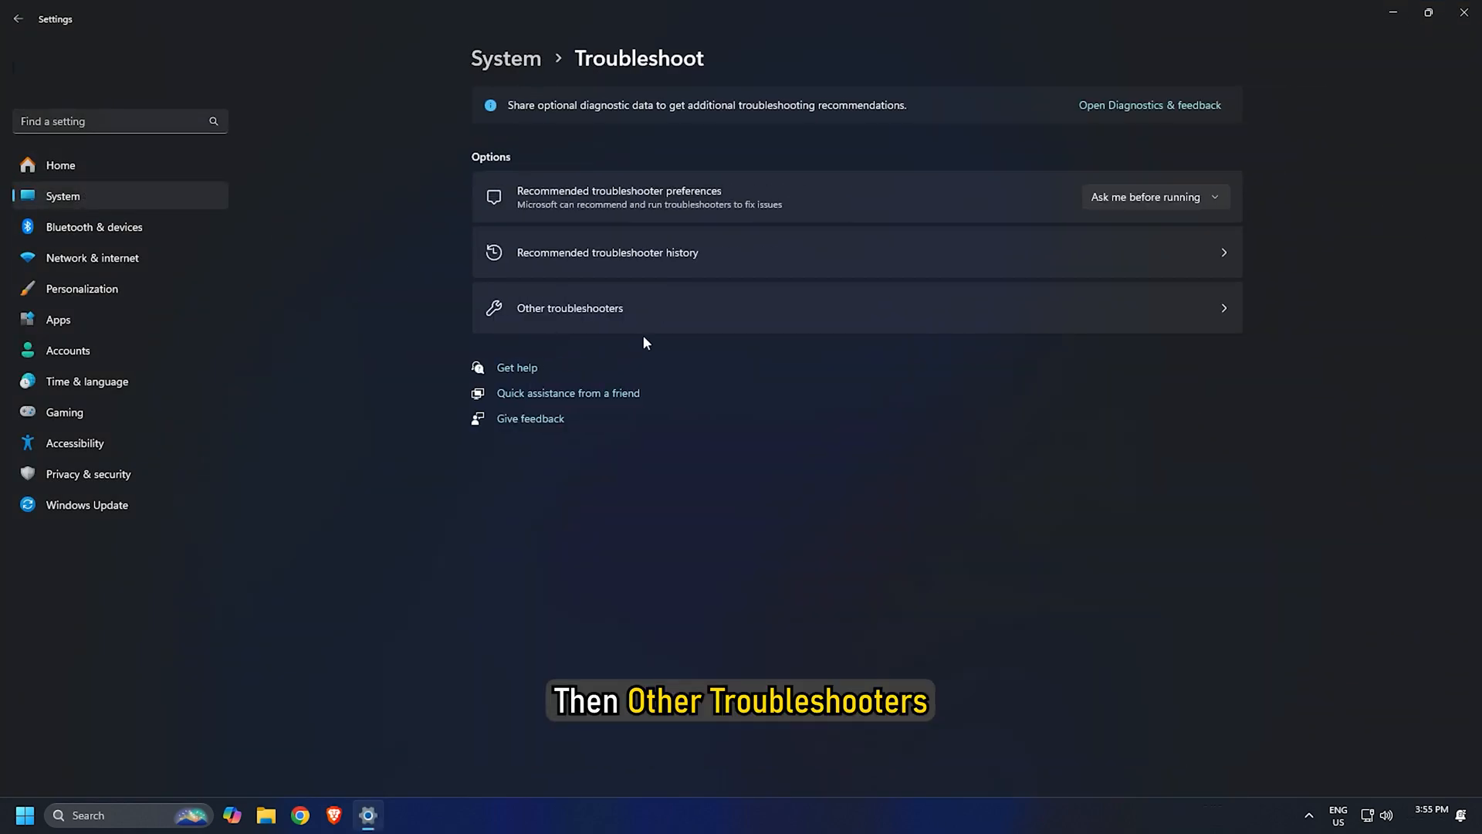
- Run the Printer troubleshooter from the Other troubleshooters list
click(569, 307)
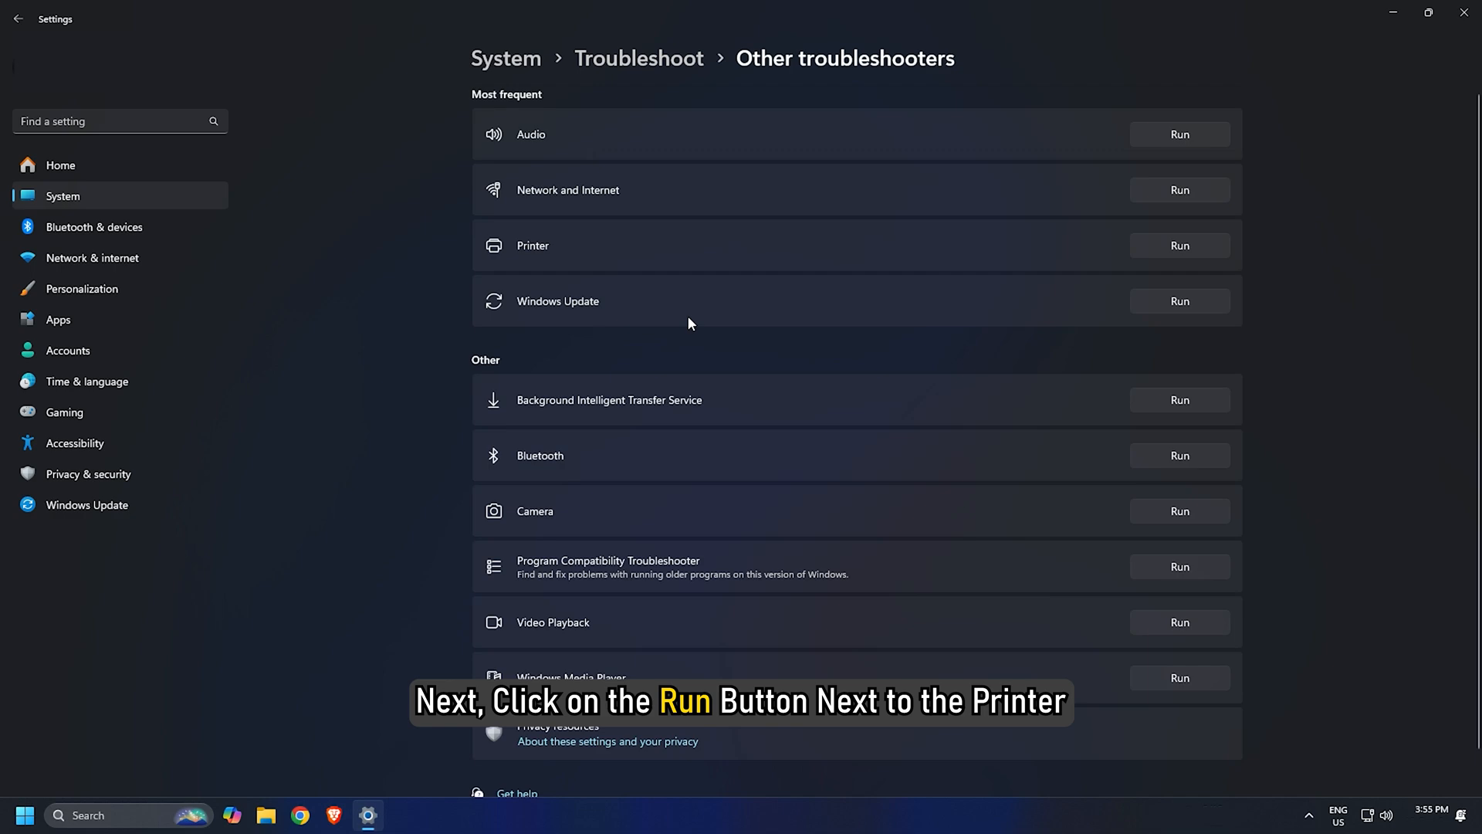
click(1177, 245)
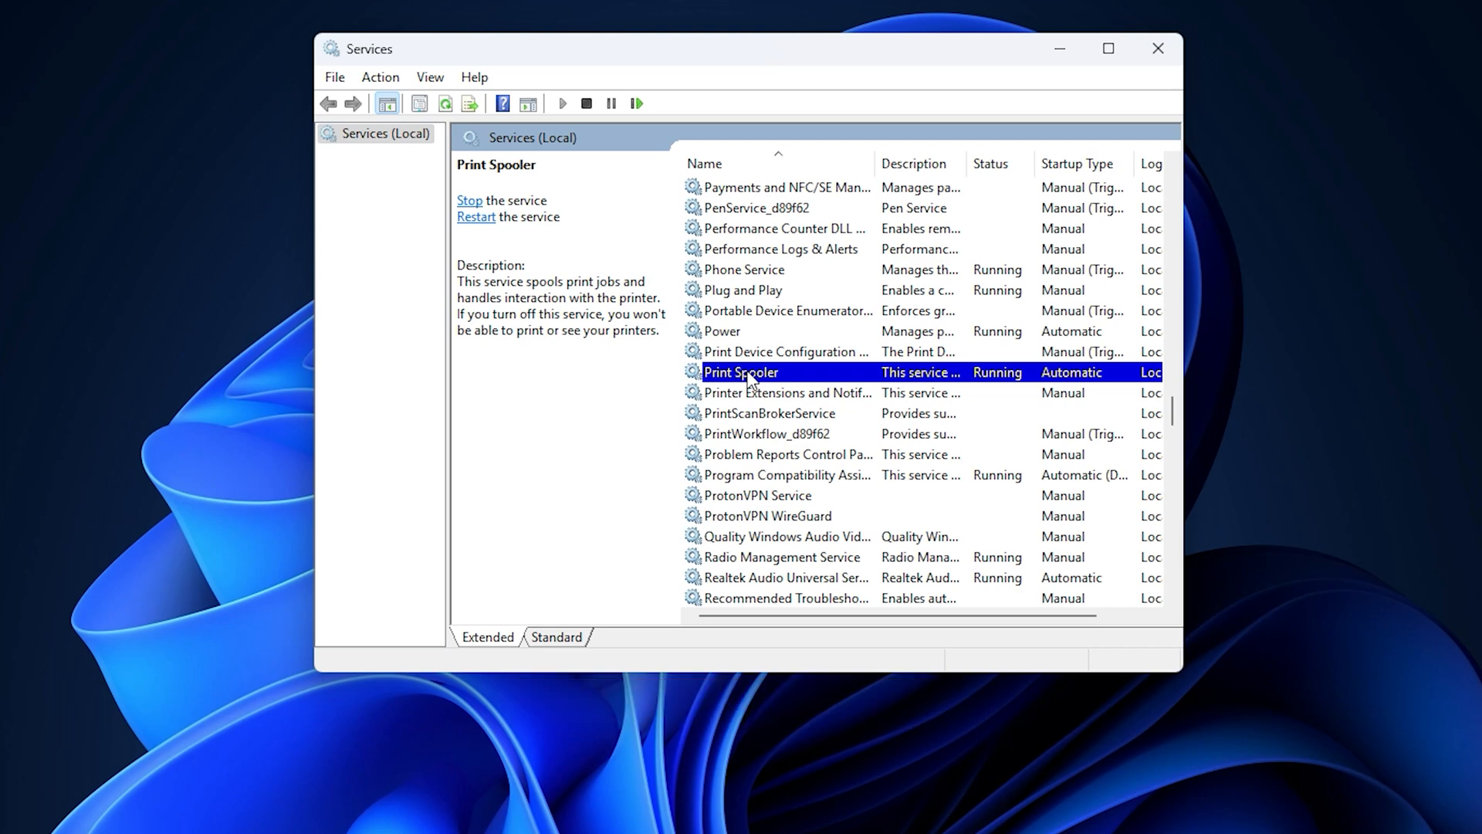
- Stop the Print Spooler service from its context menu
right_click(739, 372)
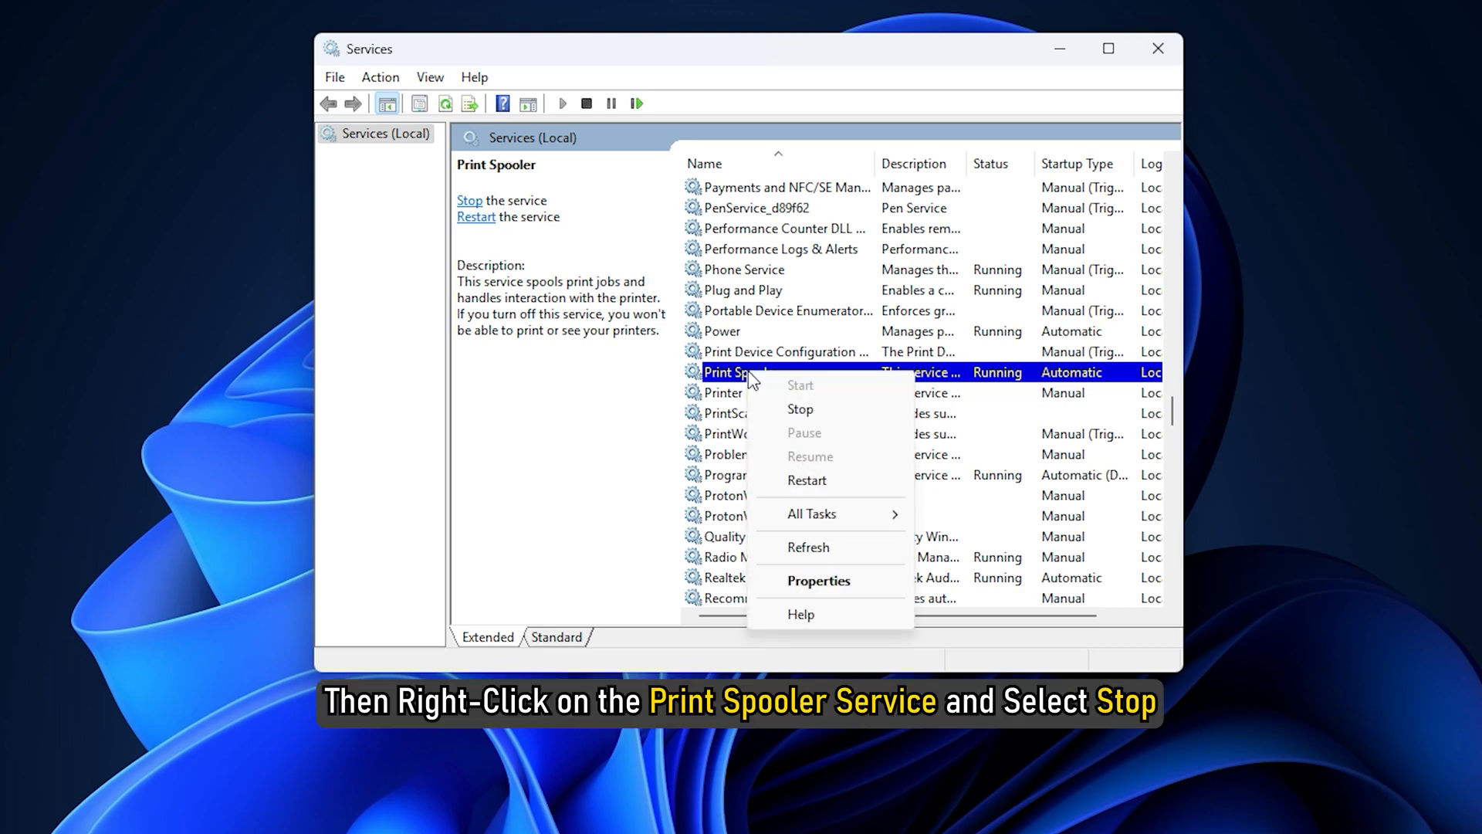
click(800, 409)
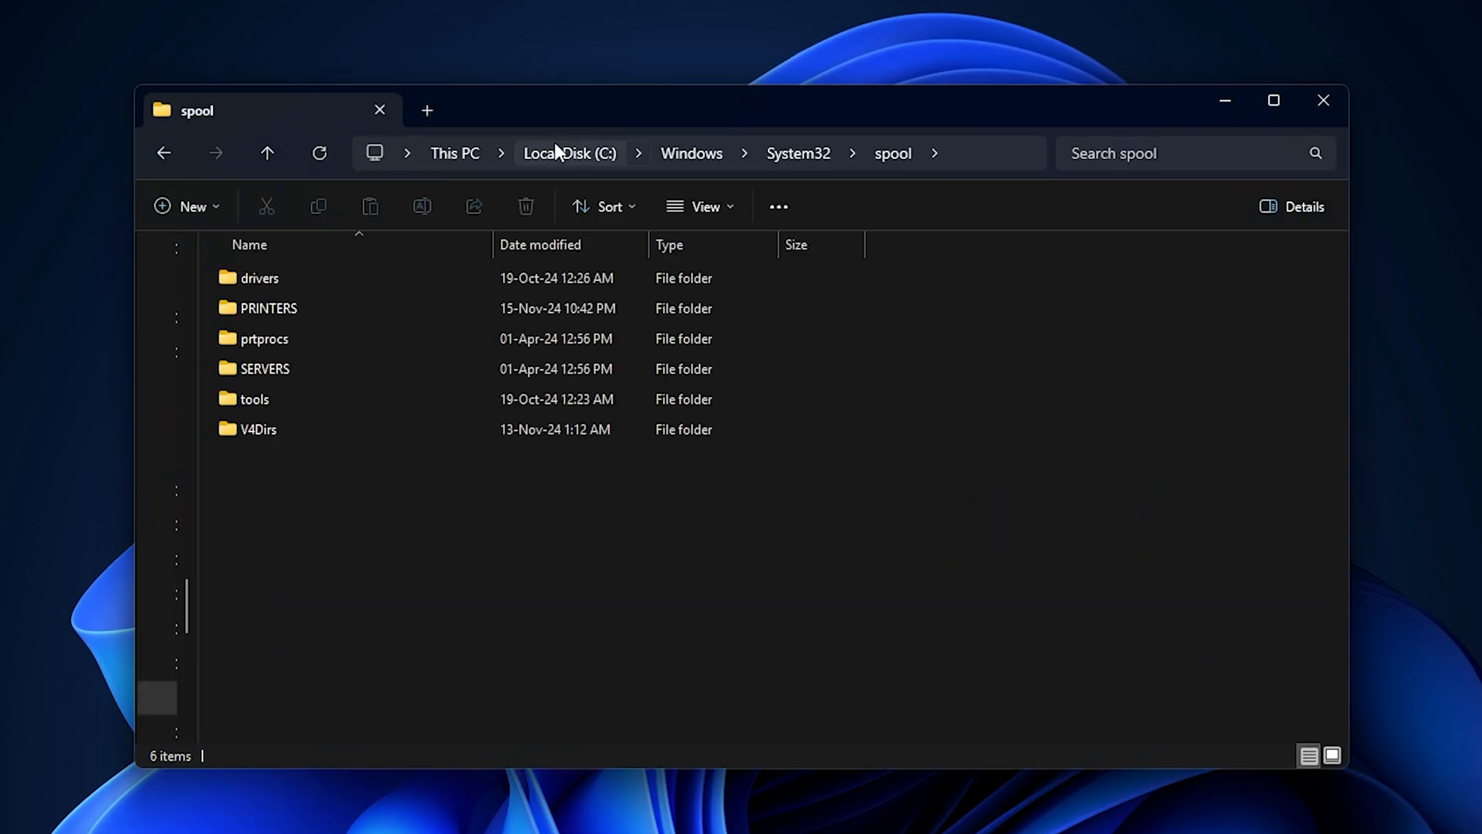
- Empty the PRINTERS folder inside C:\Windows\System32\spool
double_click(268, 307)
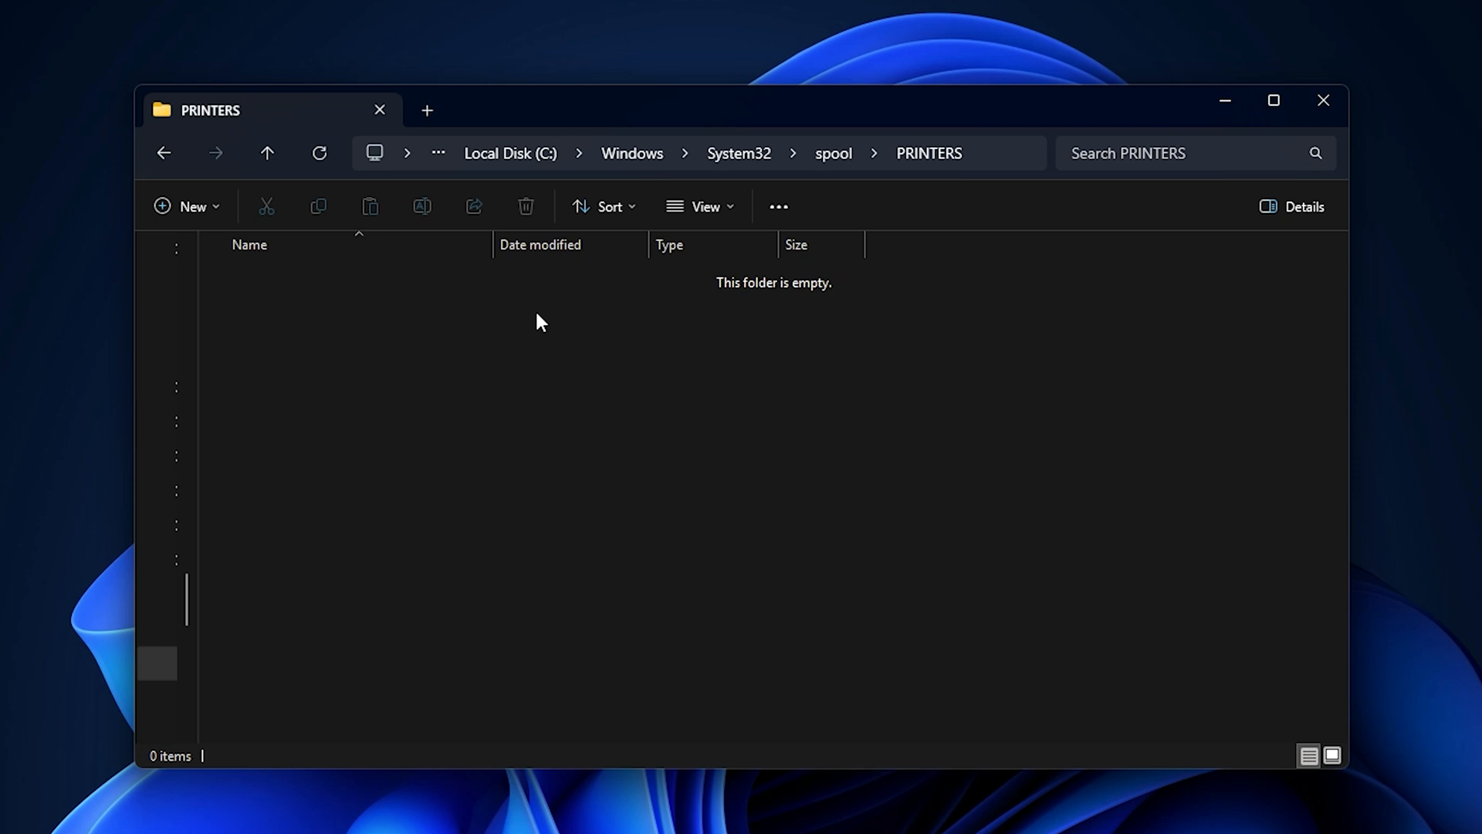
click(741, 372)
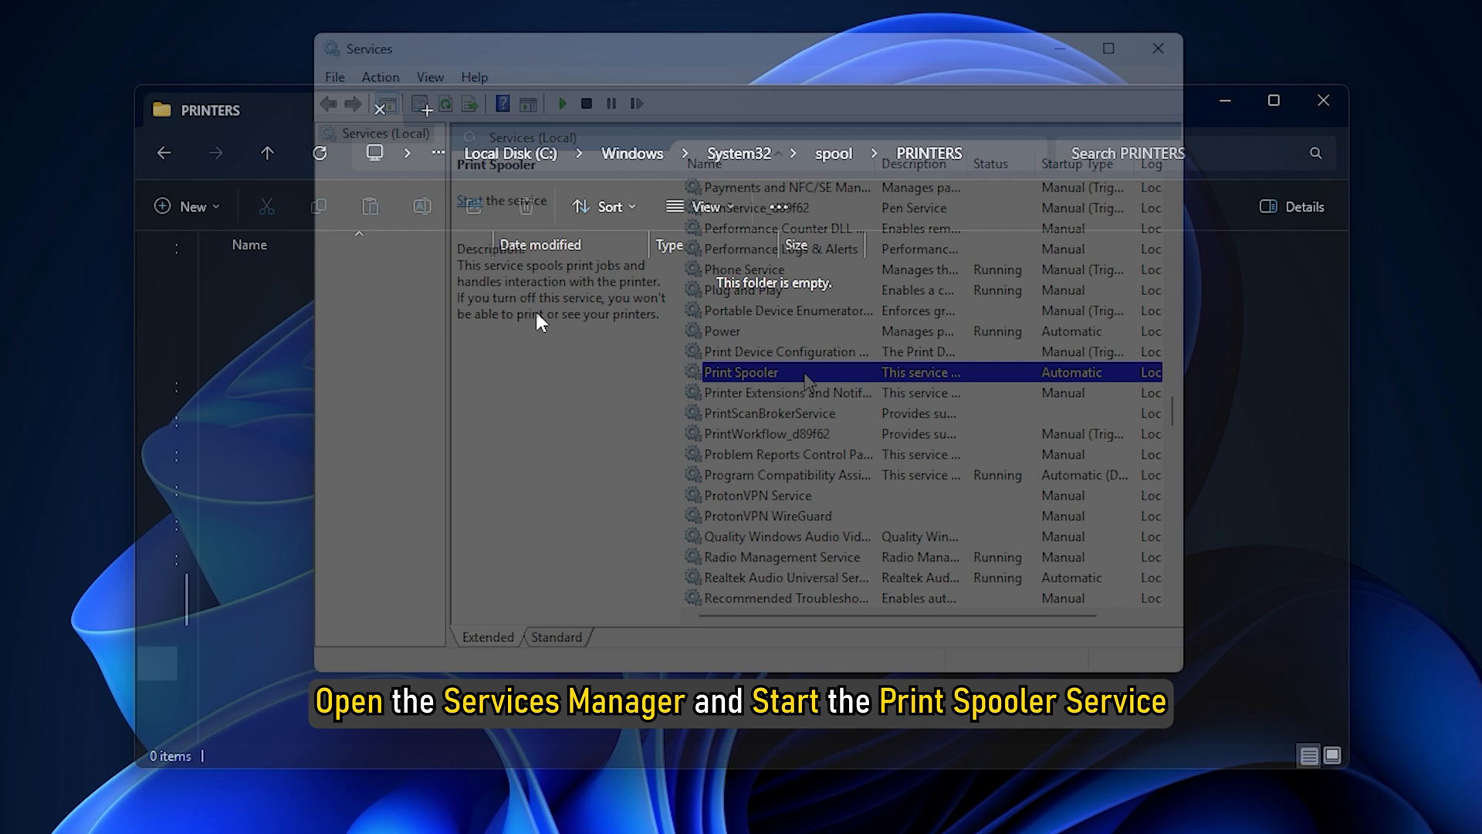
- Start the Print Spooler service so it shows as Running
right_click(742, 372)
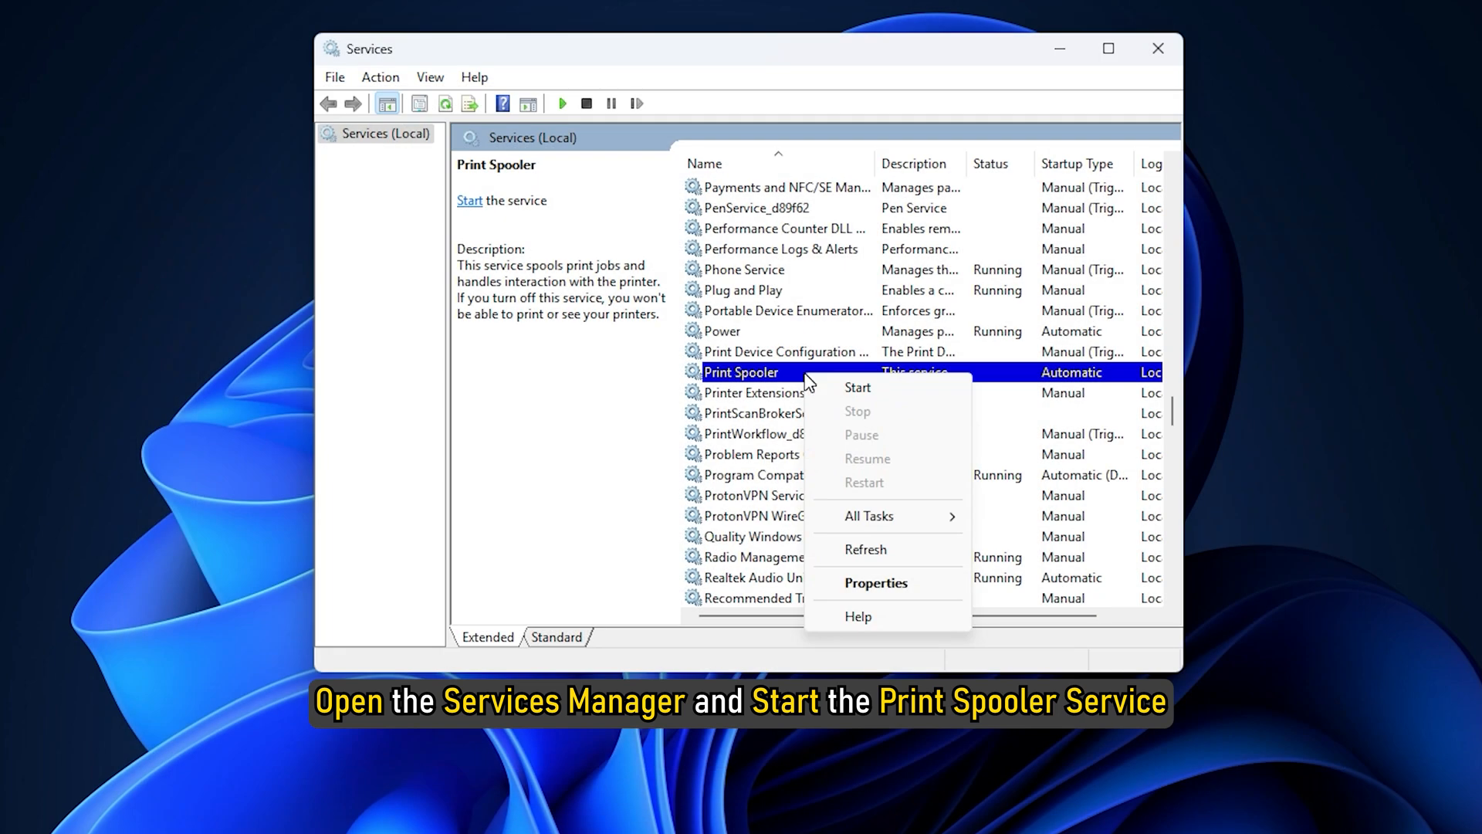
click(856, 388)
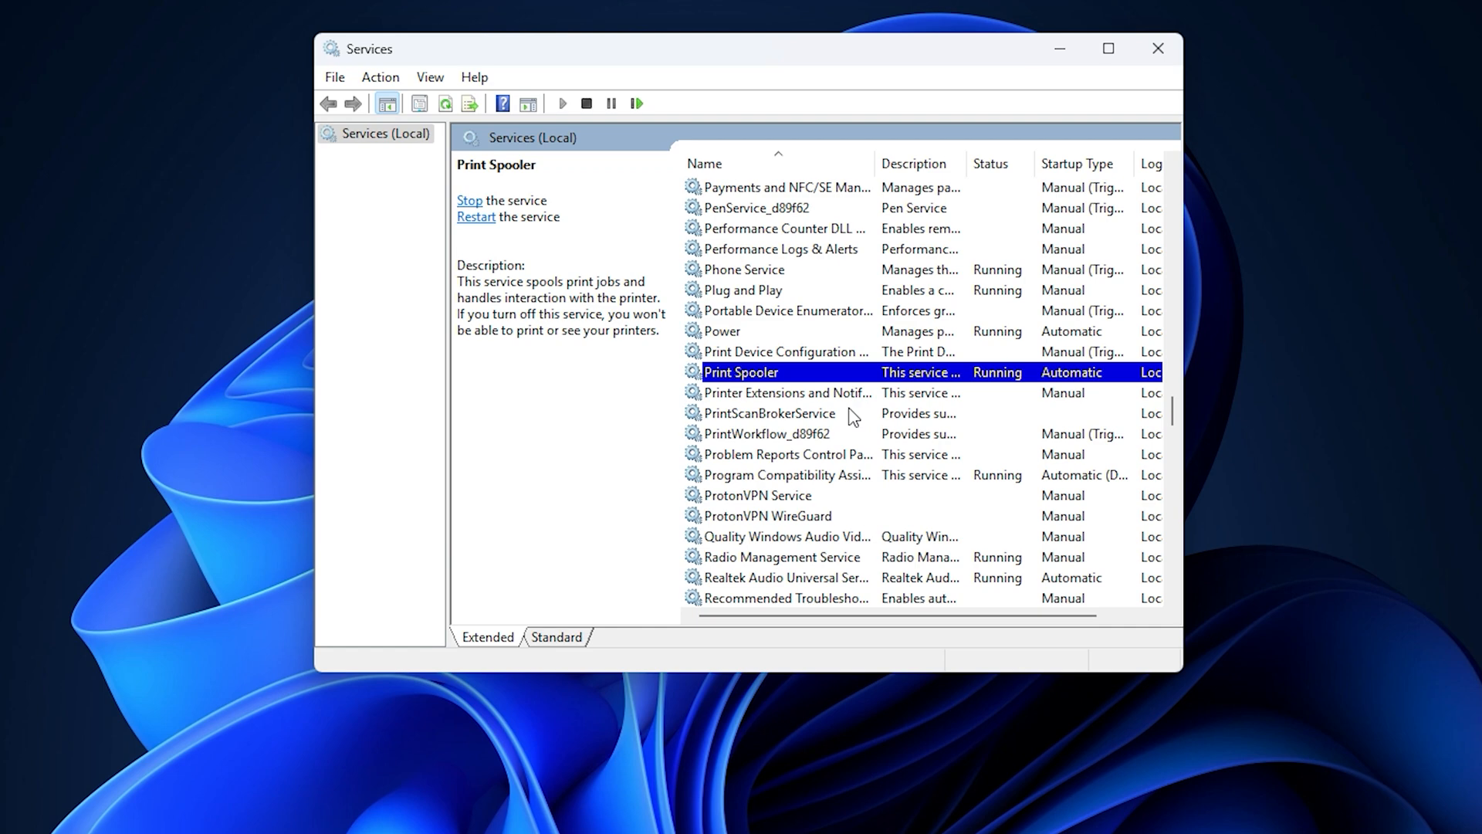
click(1156, 48)
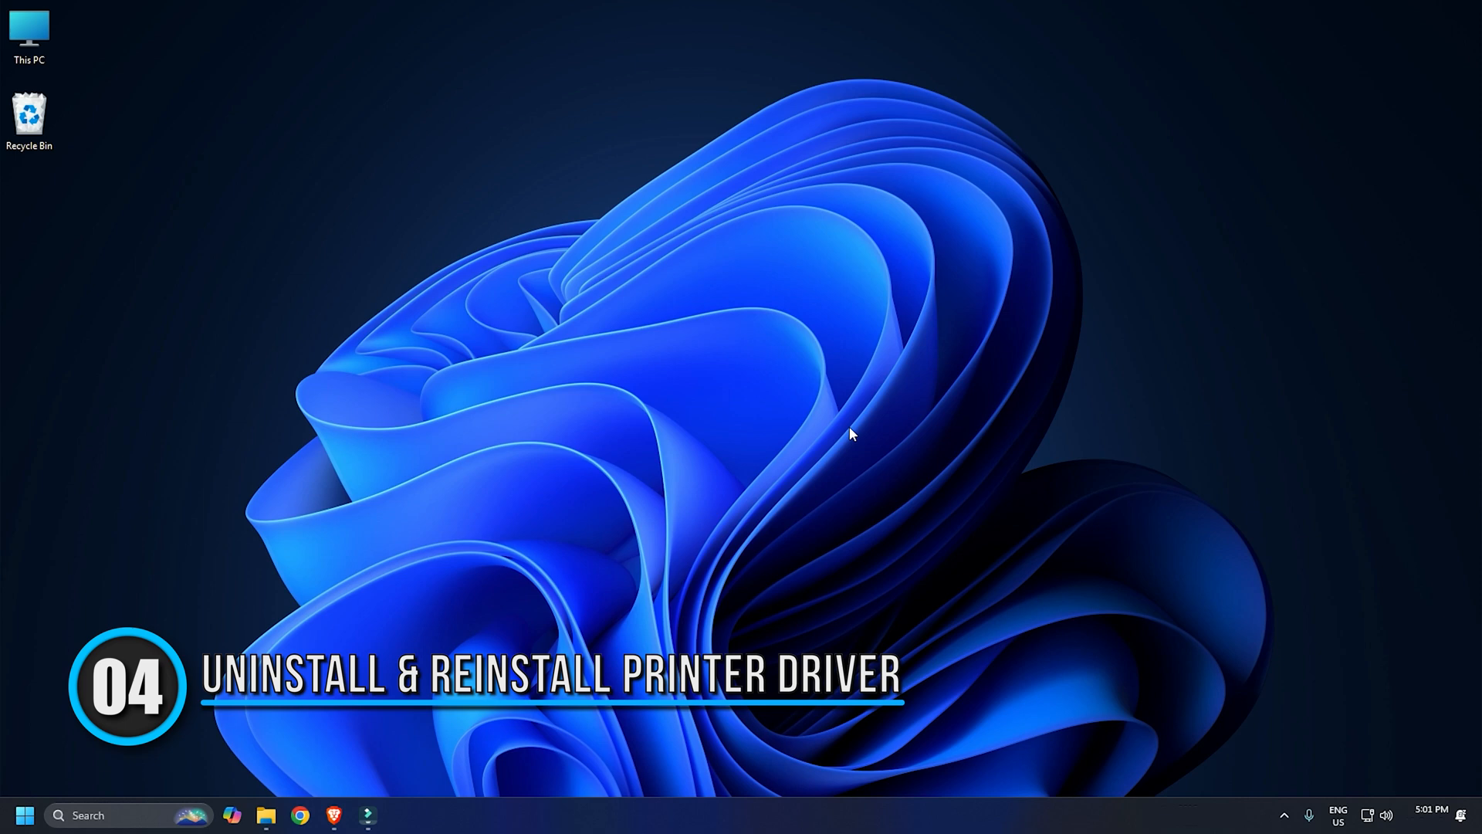
mouse_move(727, 369)
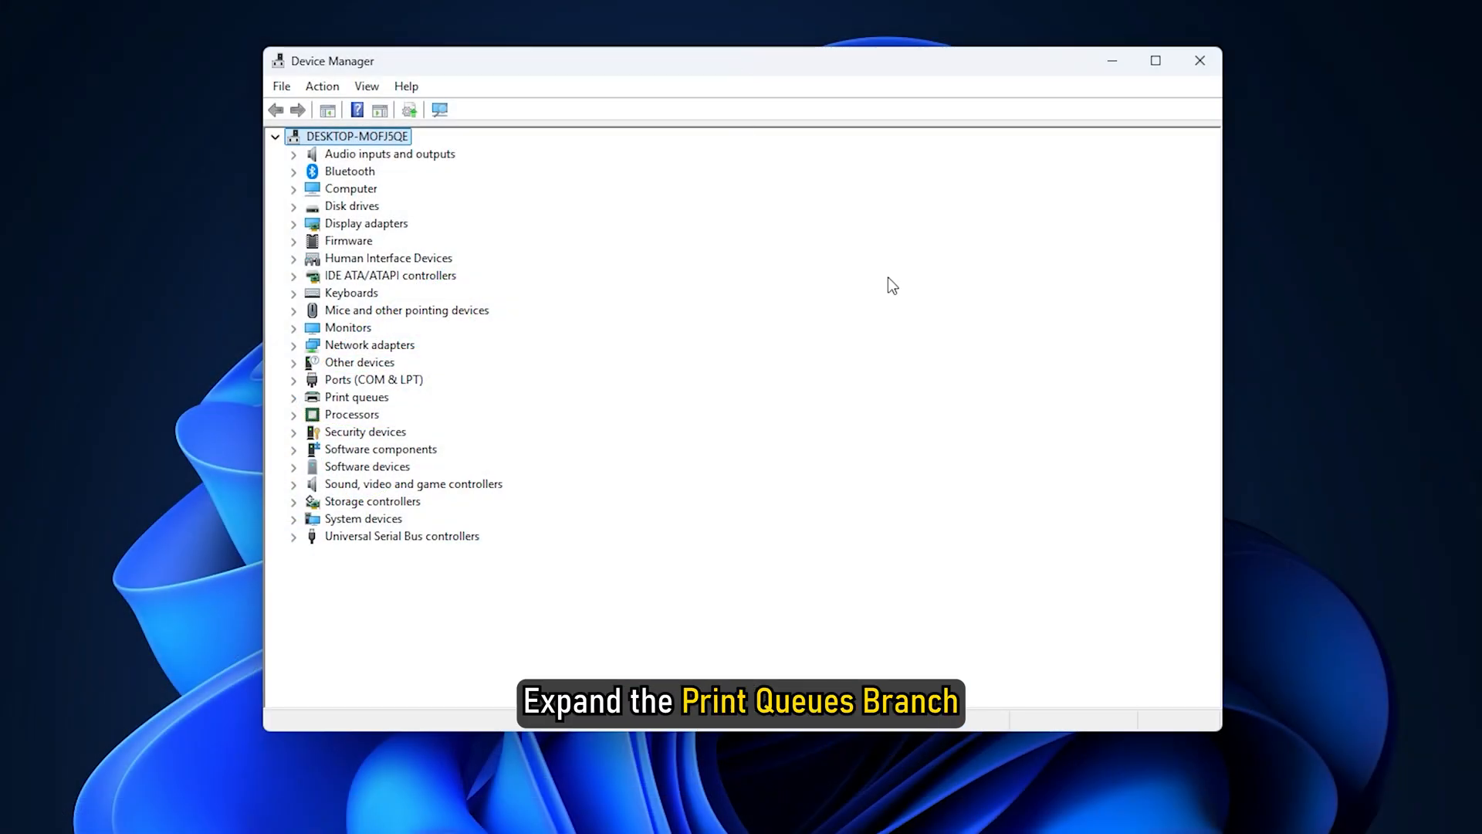
- Expand Print queues and bring up Uninstall device for Root Print Queue
click(293, 397)
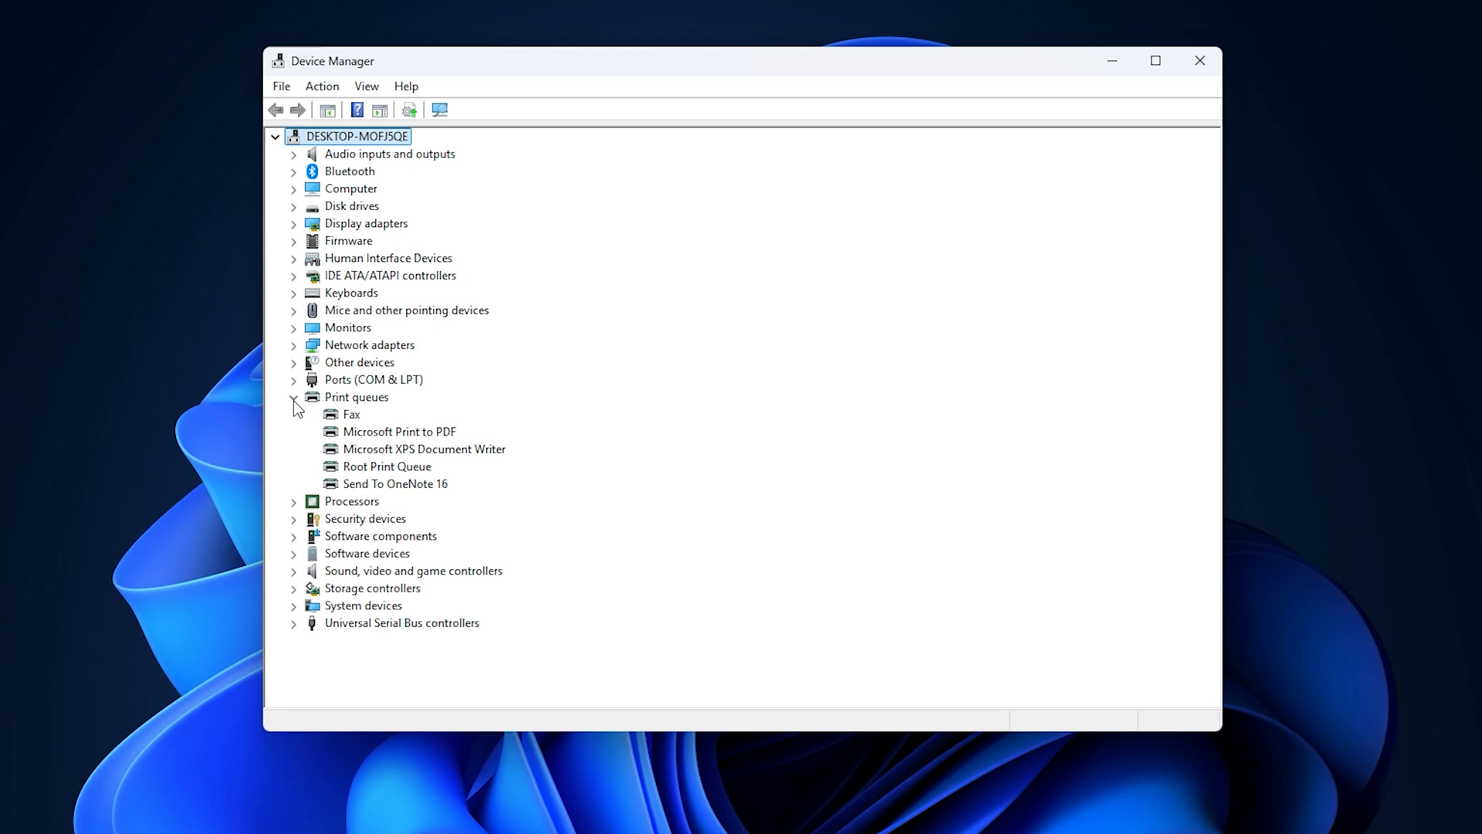
right_click(391, 465)
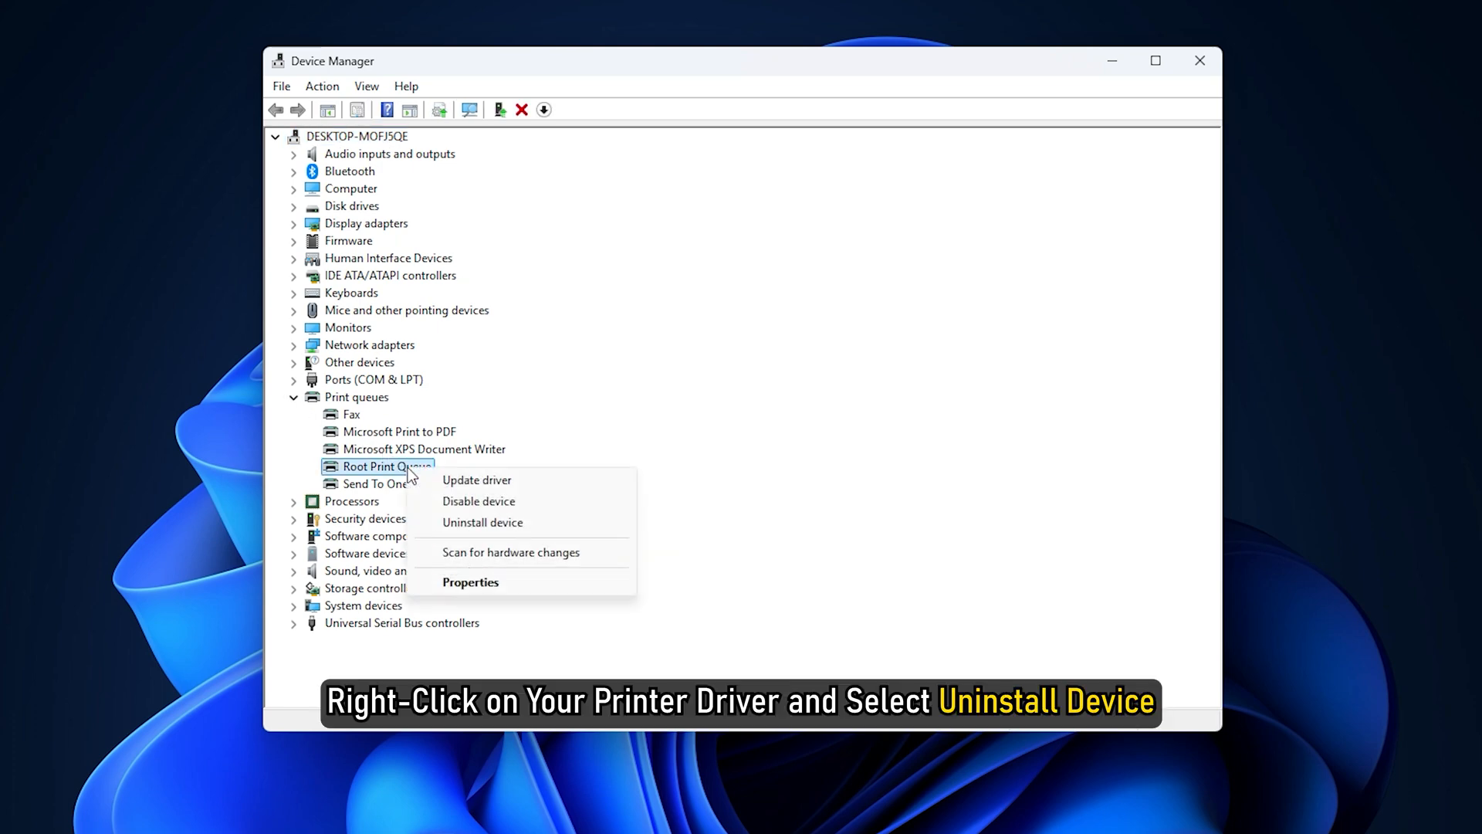
mouse_move(482, 523)
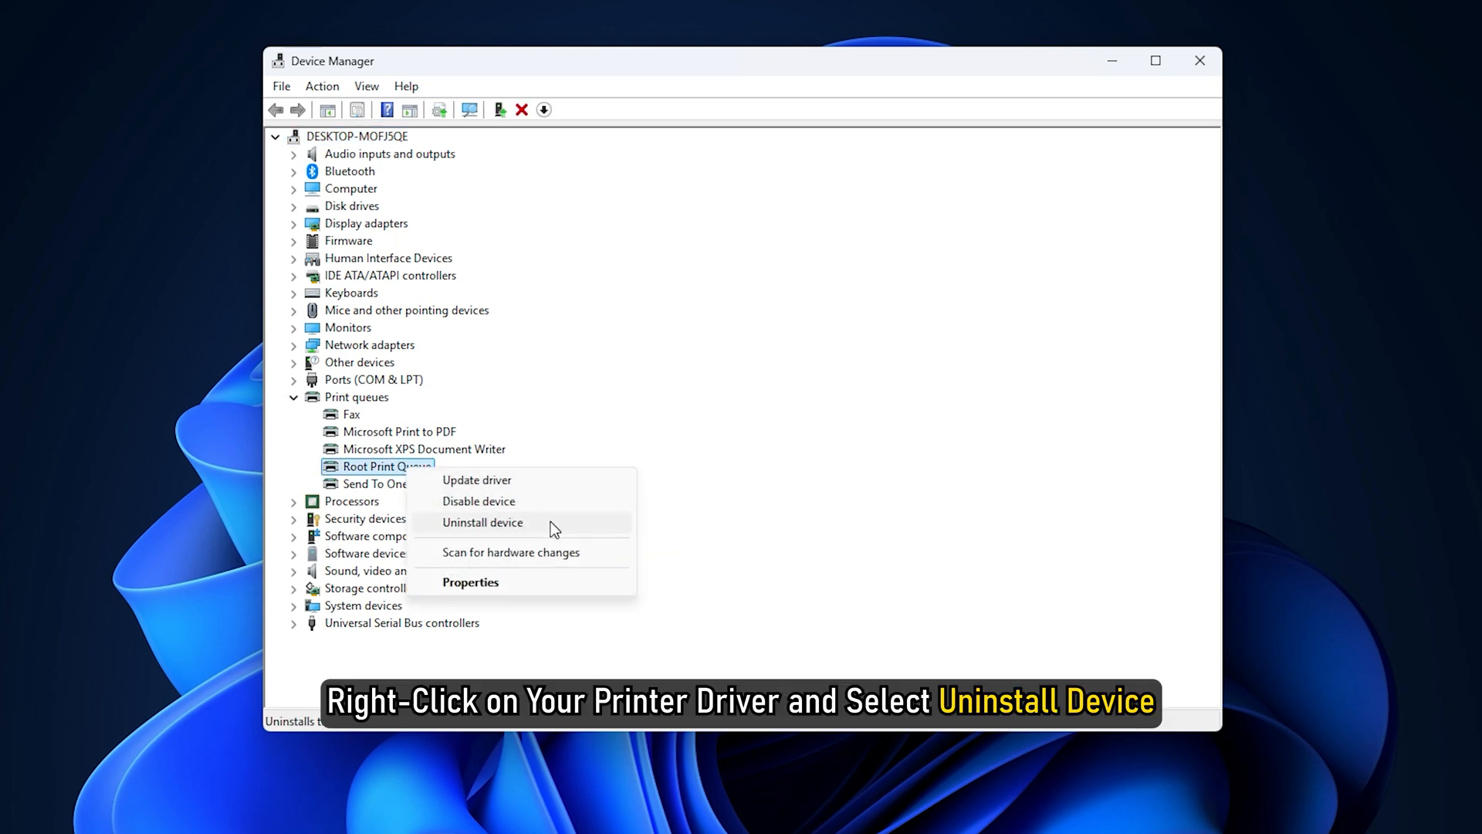